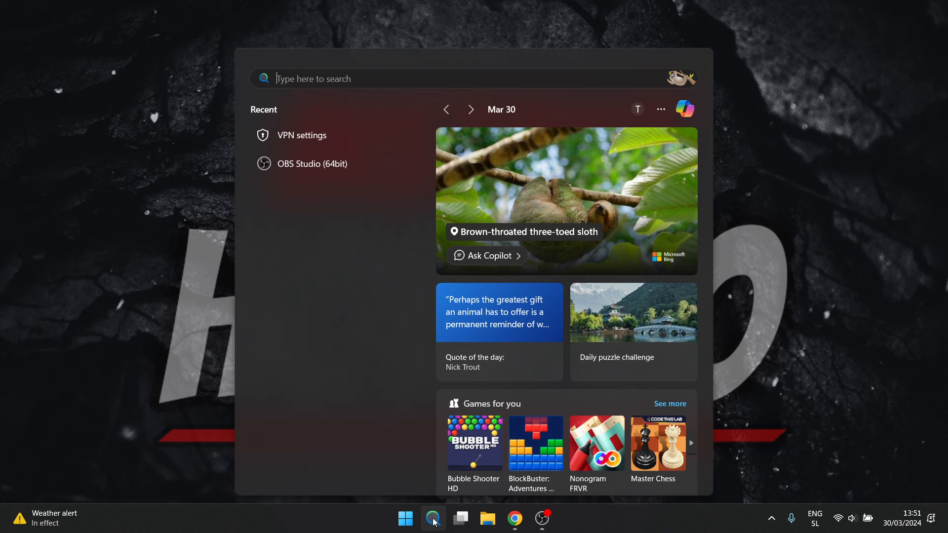
Step: Search %appdata% from Start and open the AppData Roaming folder
{"action": "type", "text": "%a"}
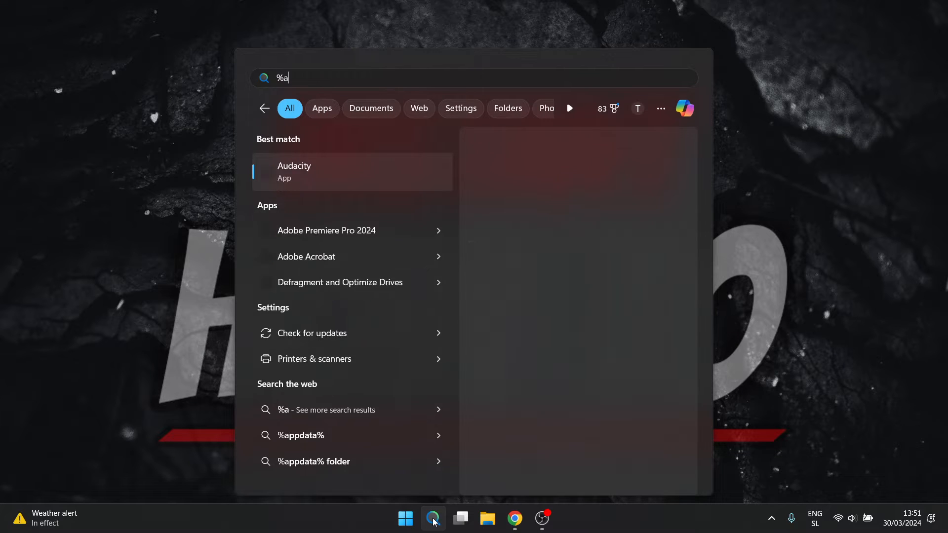
{"action": "type", "text": "ppdata%"}
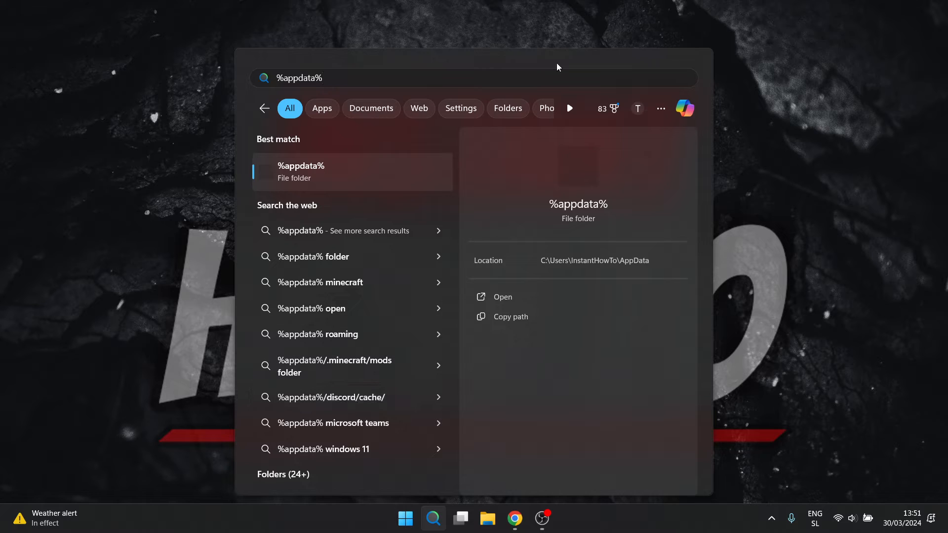
{"action": "left_click", "coordinate": [503, 298]}
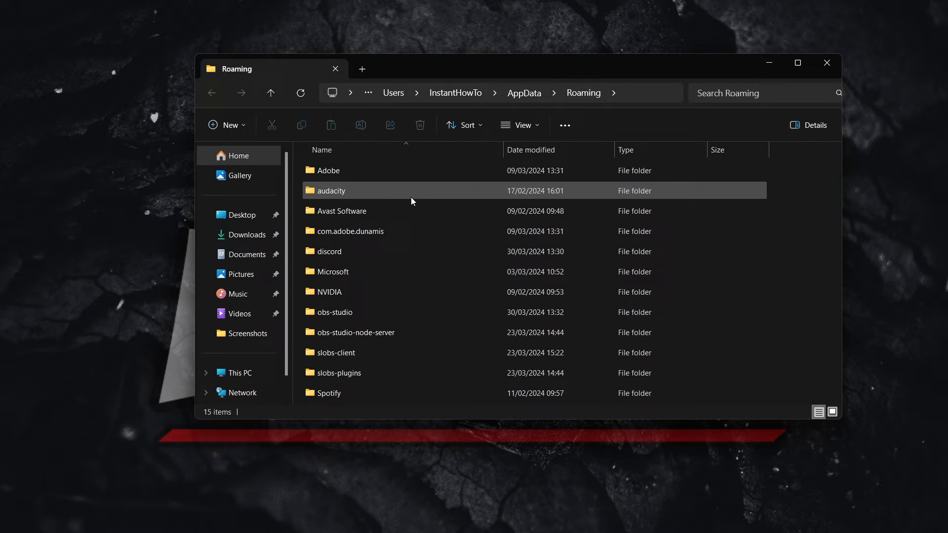
{"action": "mouse_move", "coordinate": [523, 93]}
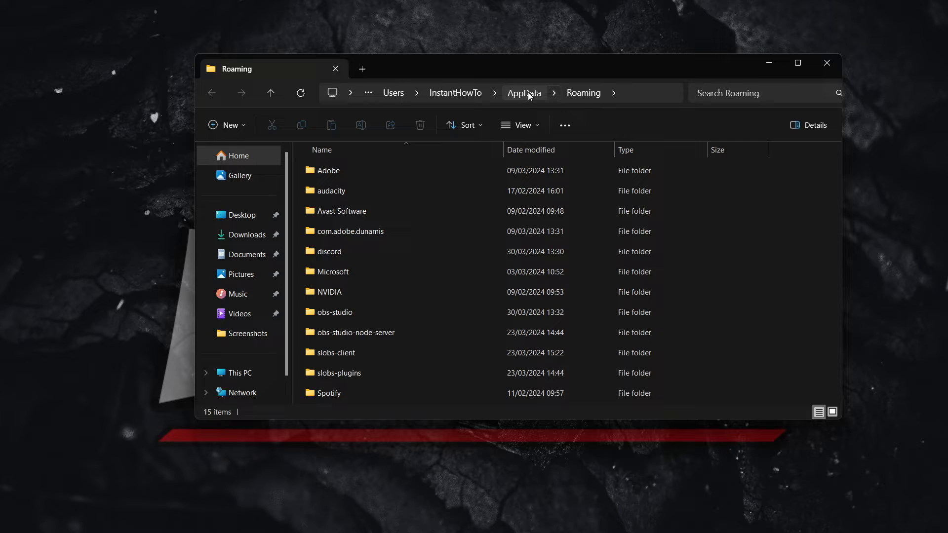
Step: Go up to AppData, enter the Local folder and select the Roblox folder
{"action": "left_click", "coordinate": [523, 93]}
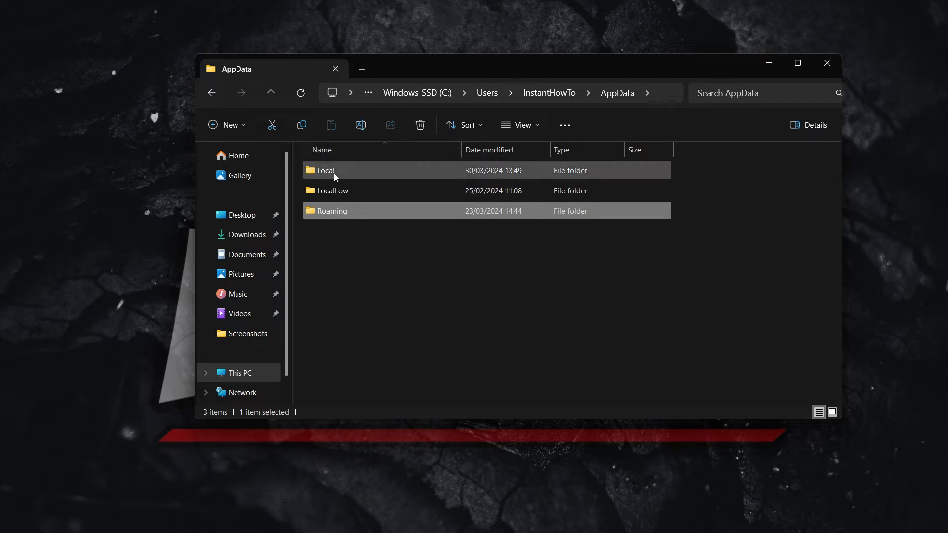
{"action": "double_click", "coordinate": [325, 171]}
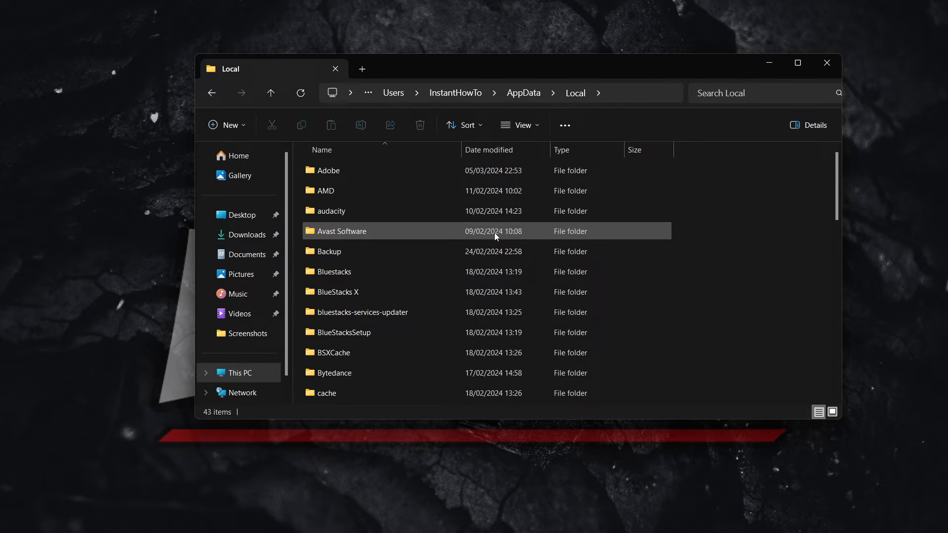
{"action": "scroll", "scroll_direction": "down", "scroll_amount": 3}
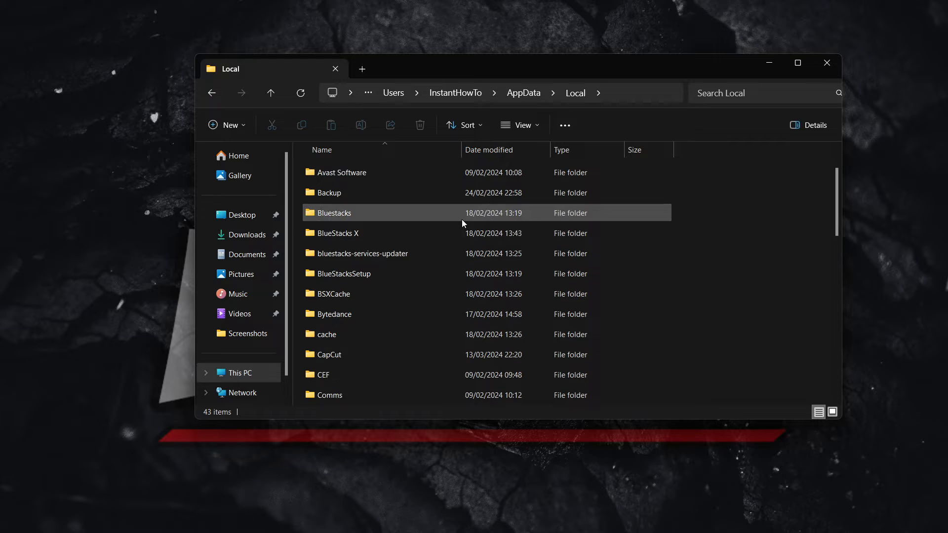
{"action": "scroll", "scroll_direction": "down", "scroll_amount": 3}
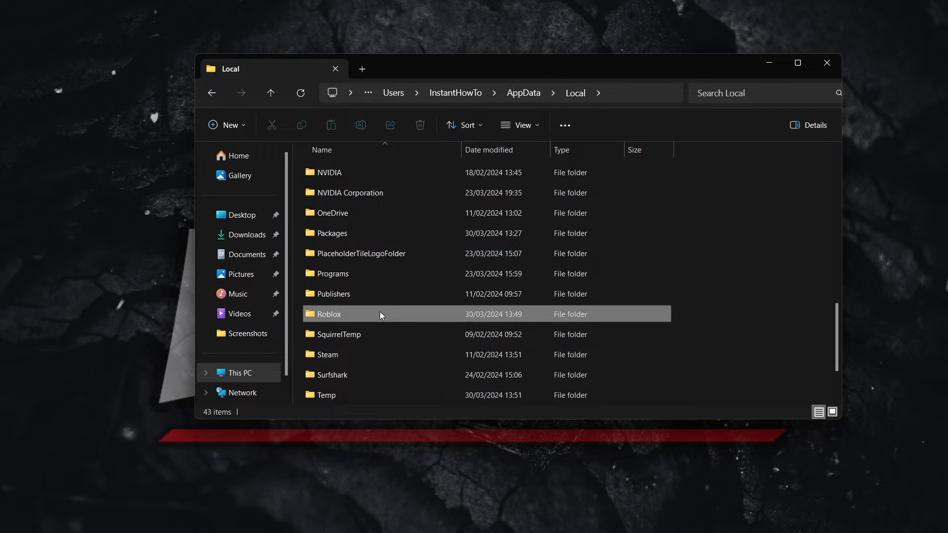
{"action": "left_click", "coordinate": [328, 314]}
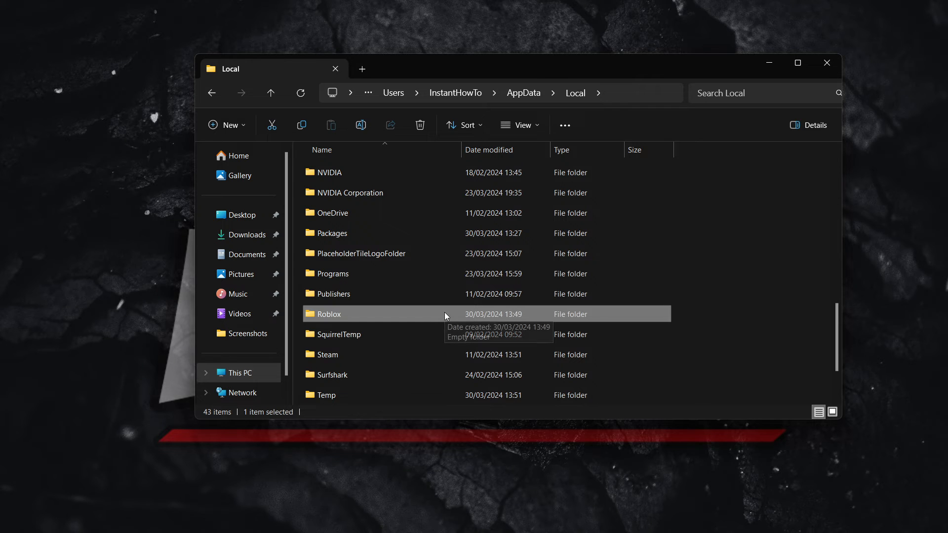
Step: Delete the Roblox folder via its context menu and close the Explorer window
{"action": "right_click", "coordinate": [328, 314]}
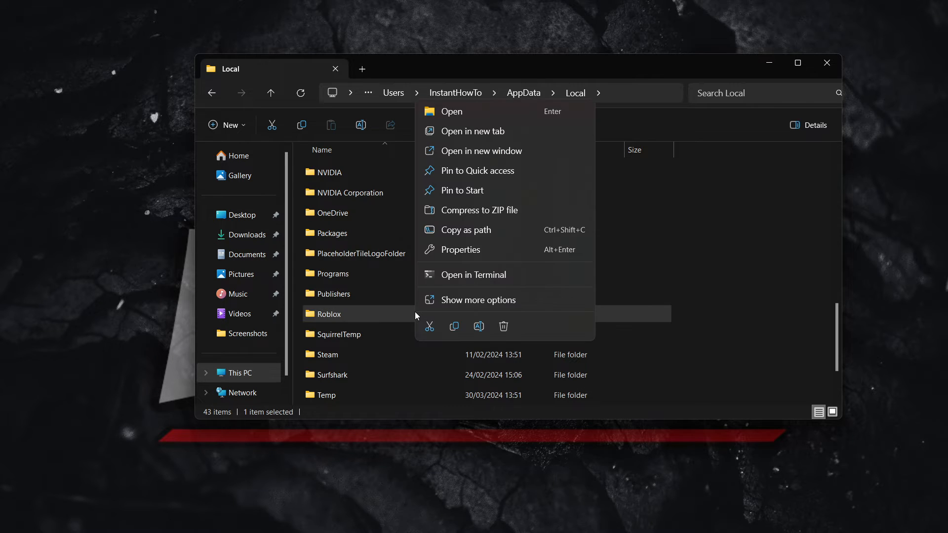
{"action": "mouse_move", "coordinate": [503, 326]}
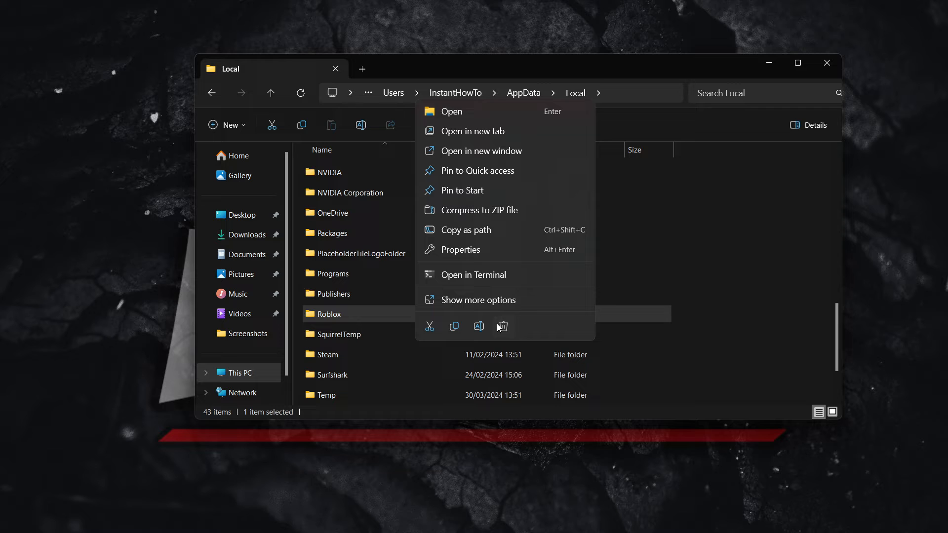
{"action": "left_click", "coordinate": [503, 327]}
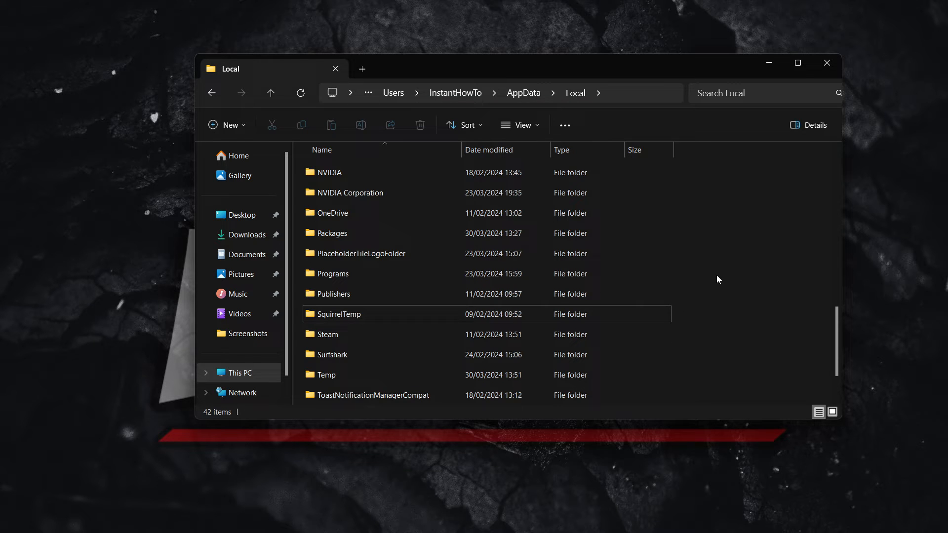
{"action": "mouse_move", "coordinate": [672, 253]}
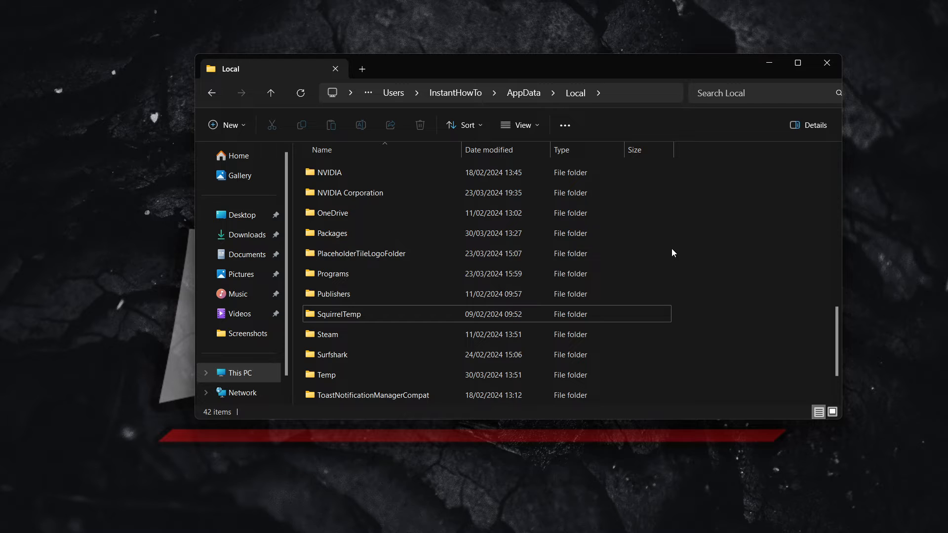
{"action": "mouse_move", "coordinate": [827, 62]}
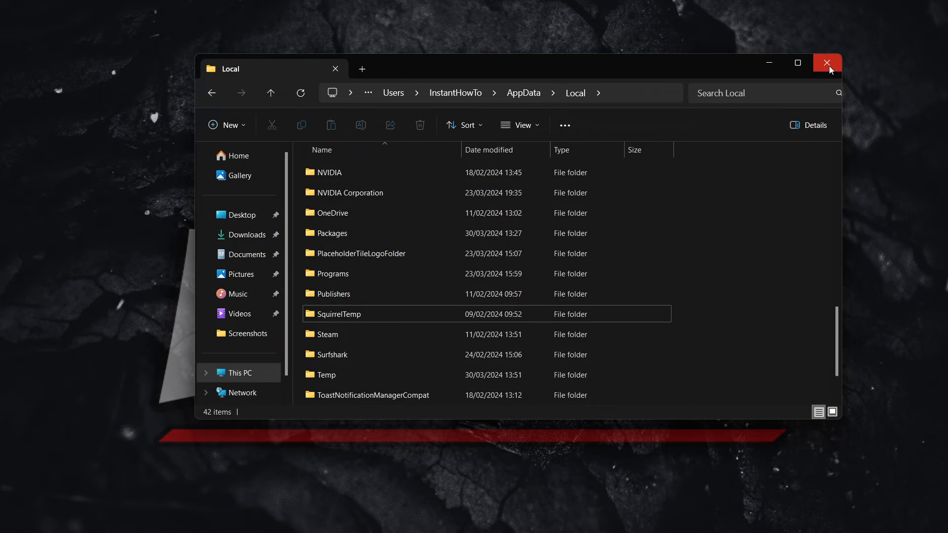
{"action": "left_click", "coordinate": [827, 63]}
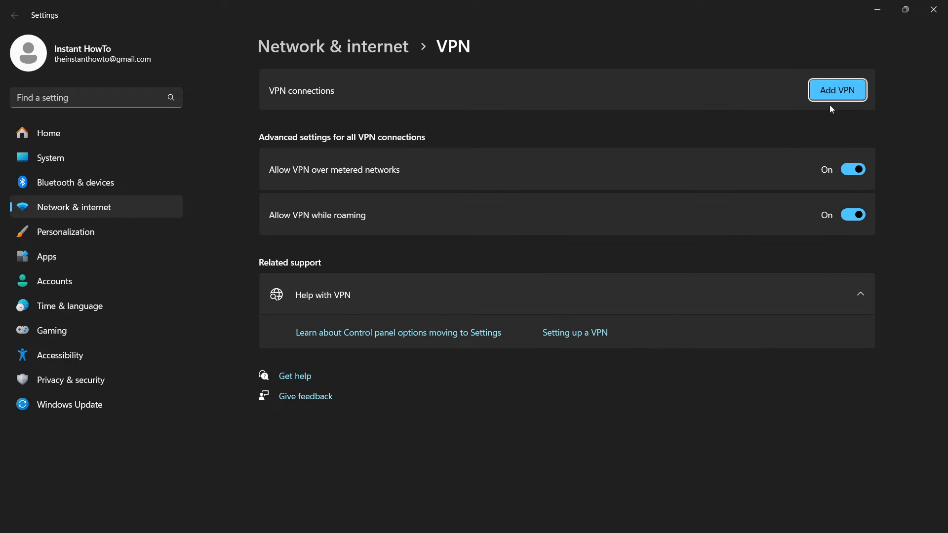
{"action": "mouse_move", "coordinate": [329, 105]}
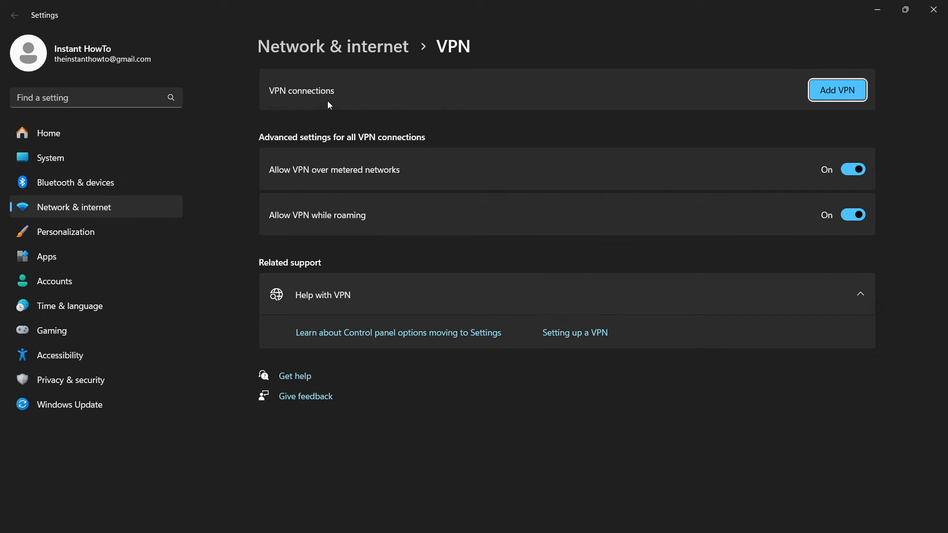
{"action": "mouse_move", "coordinate": [433, 120]}
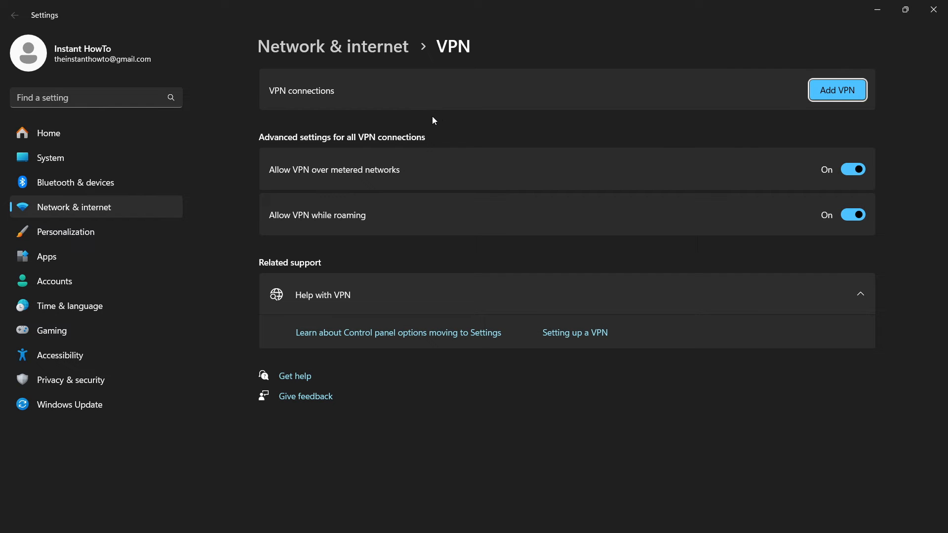
{"action": "mouse_move", "coordinate": [931, 121]}
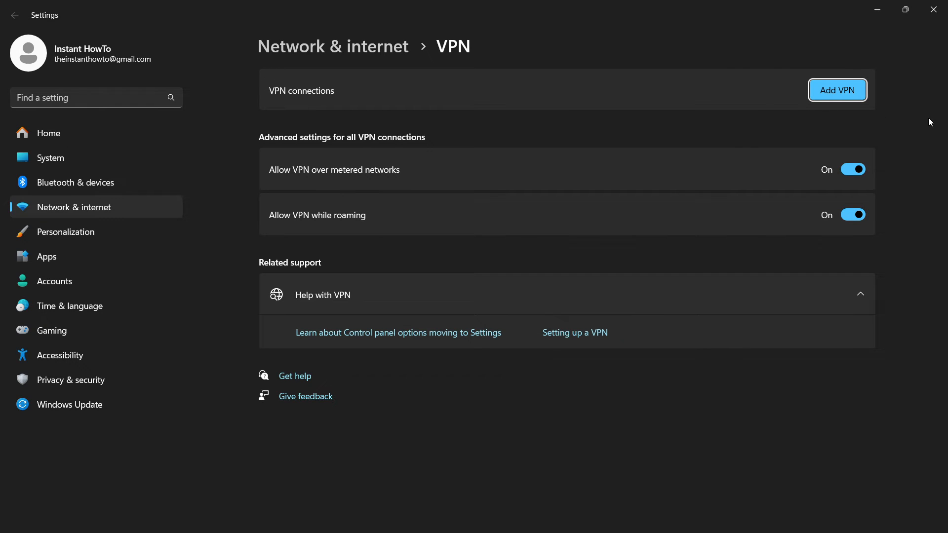
{"action": "mouse_move", "coordinate": [257, 122]}
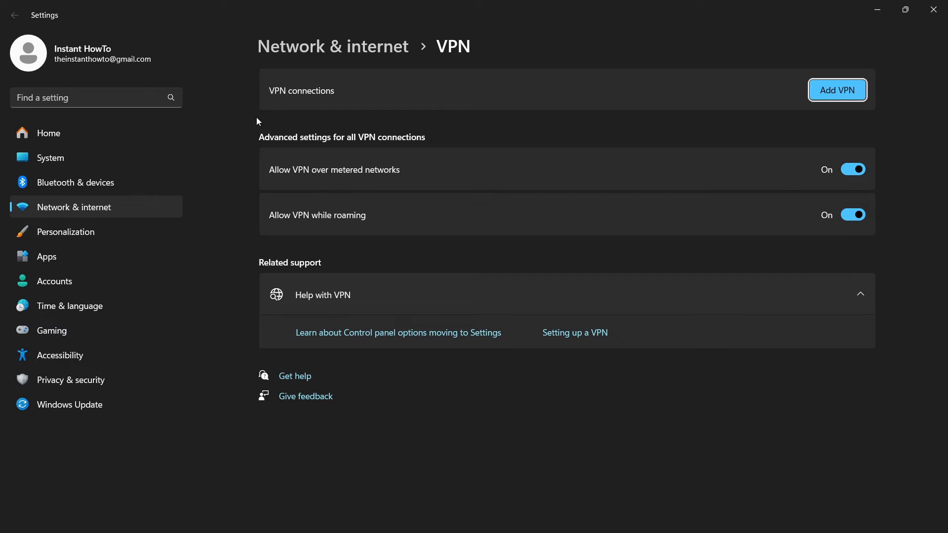
{"action": "mouse_move", "coordinate": [767, 157]}
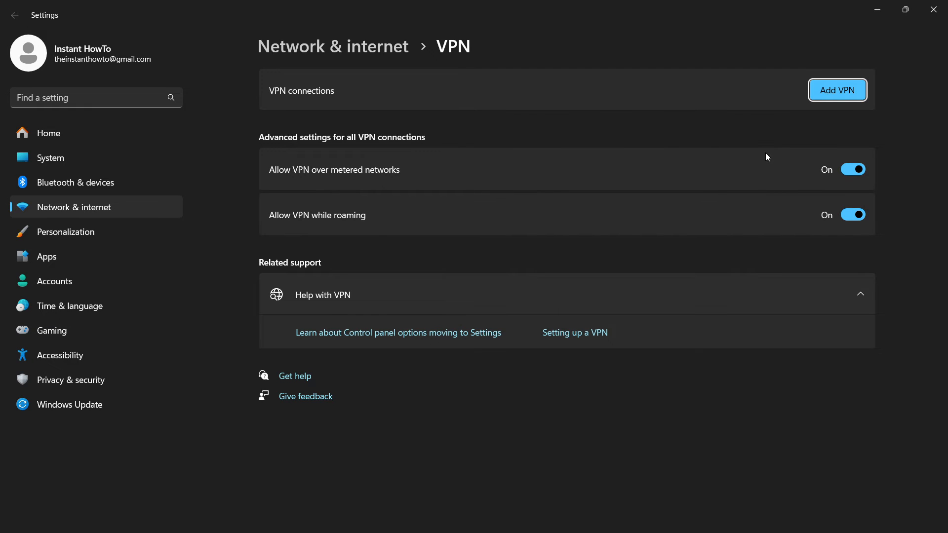
{"action": "mouse_move", "coordinate": [524, 148]}
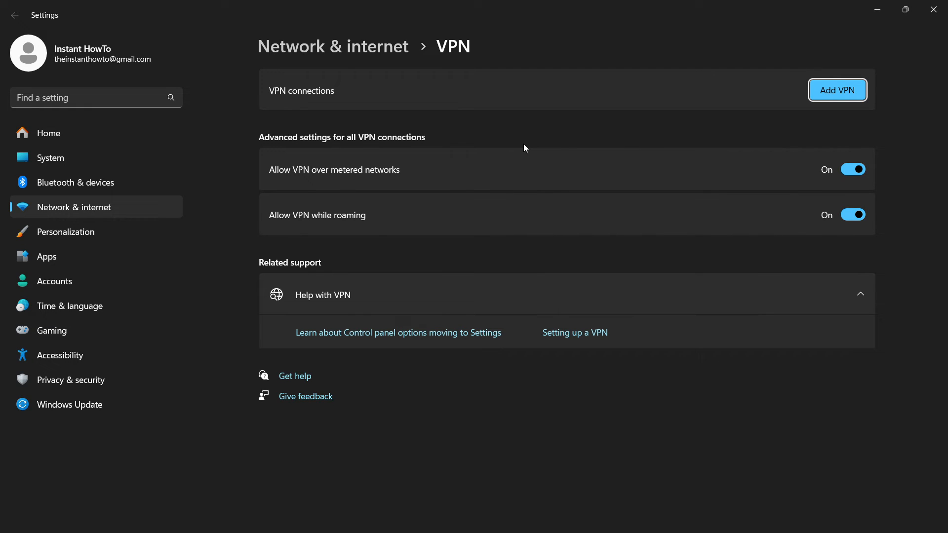
{"action": "mouse_move", "coordinate": [317, 121]}
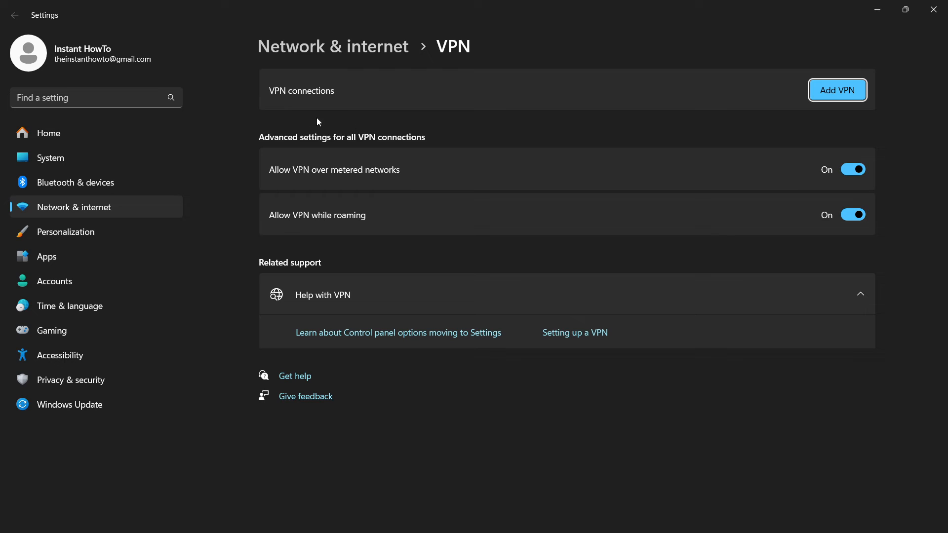
{"action": "mouse_move", "coordinate": [330, 126]}
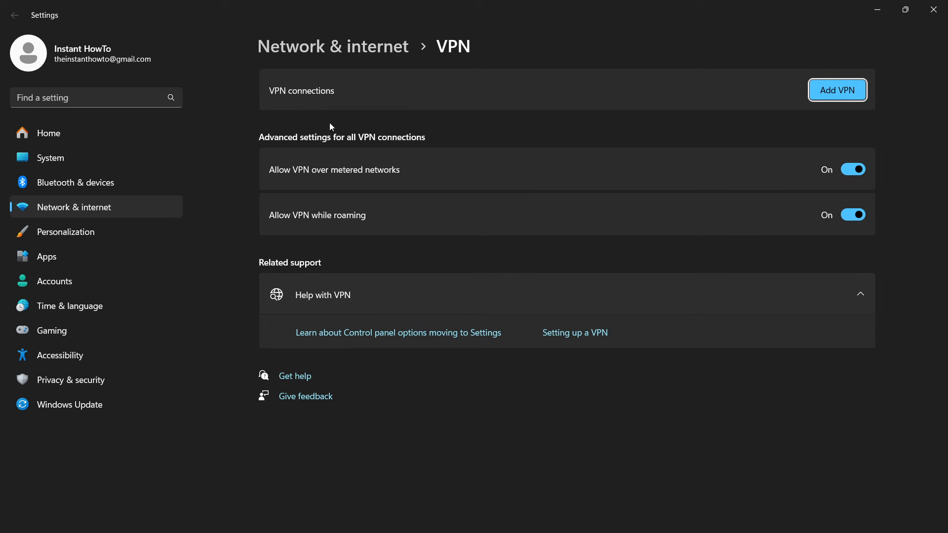
{"action": "mouse_move", "coordinate": [774, 120]}
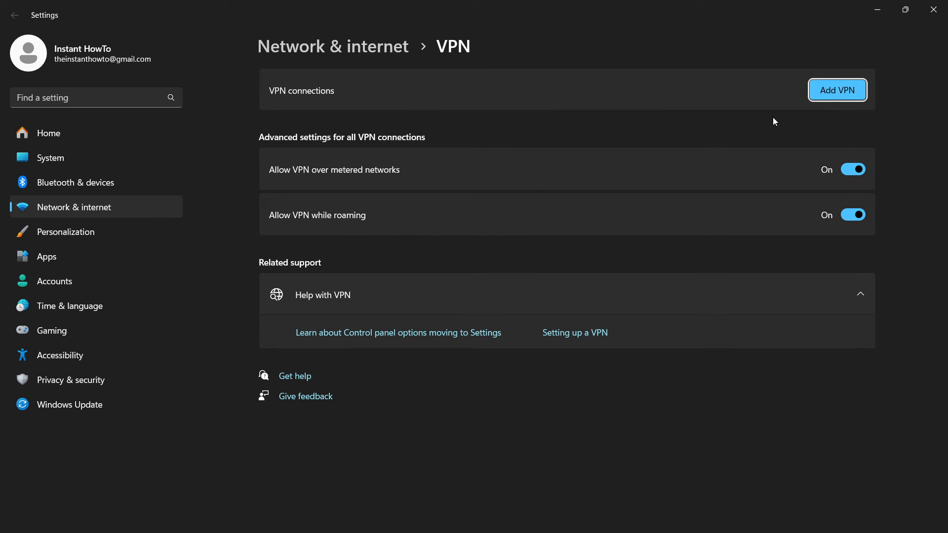
{"action": "mouse_move", "coordinate": [682, 127]}
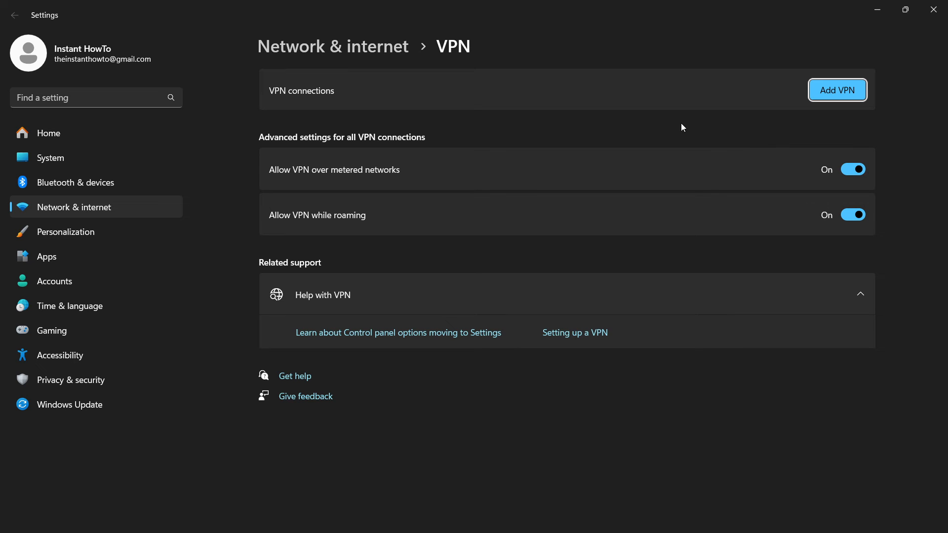
{"action": "mouse_move", "coordinate": [933, 10]}
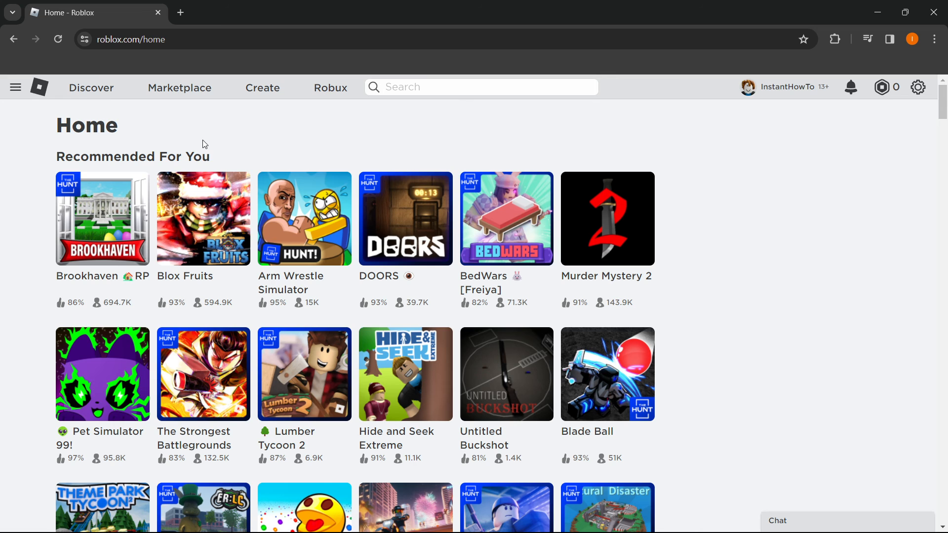
{"action": "mouse_move", "coordinate": [115, 182]}
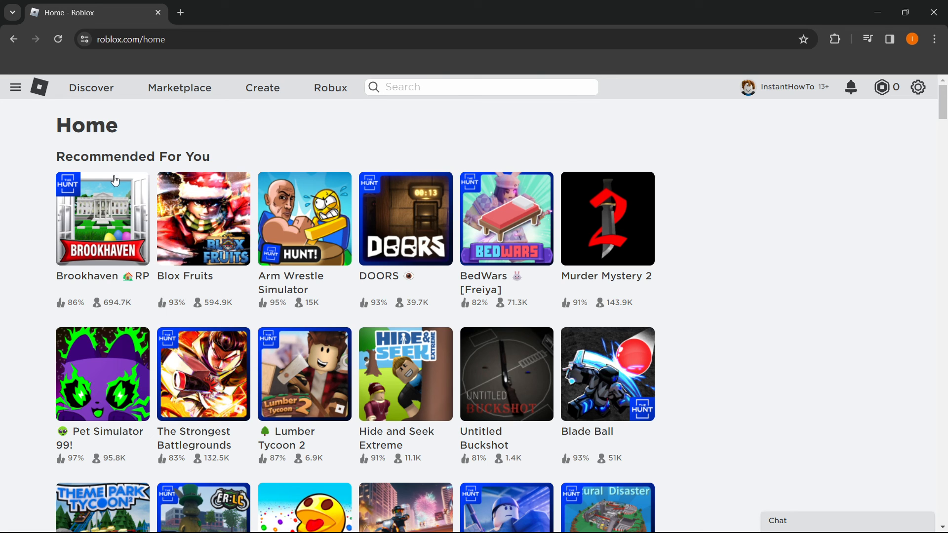
Step: Open the Brookhaven RP game page from Recommended For You on roblox.com
{"action": "left_click", "coordinate": [102, 220]}
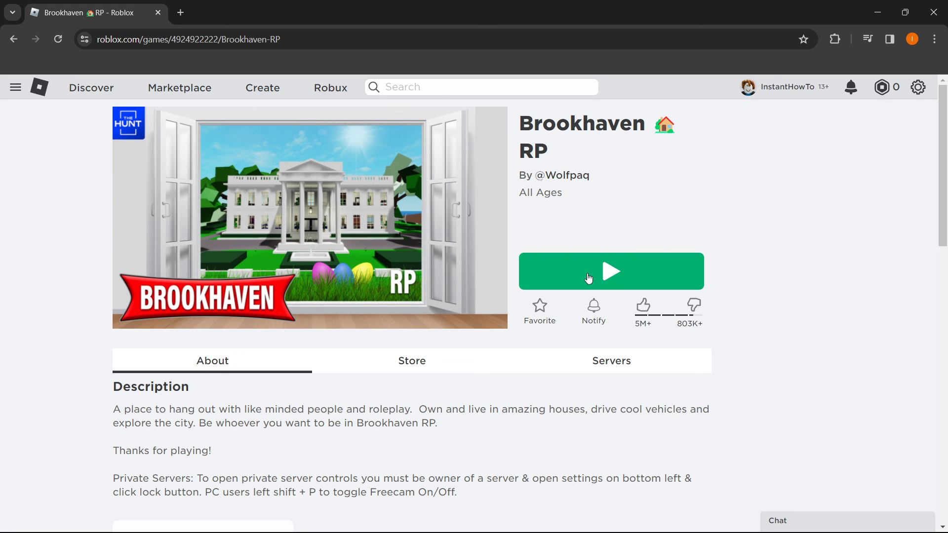
{"action": "mouse_move", "coordinate": [599, 273]}
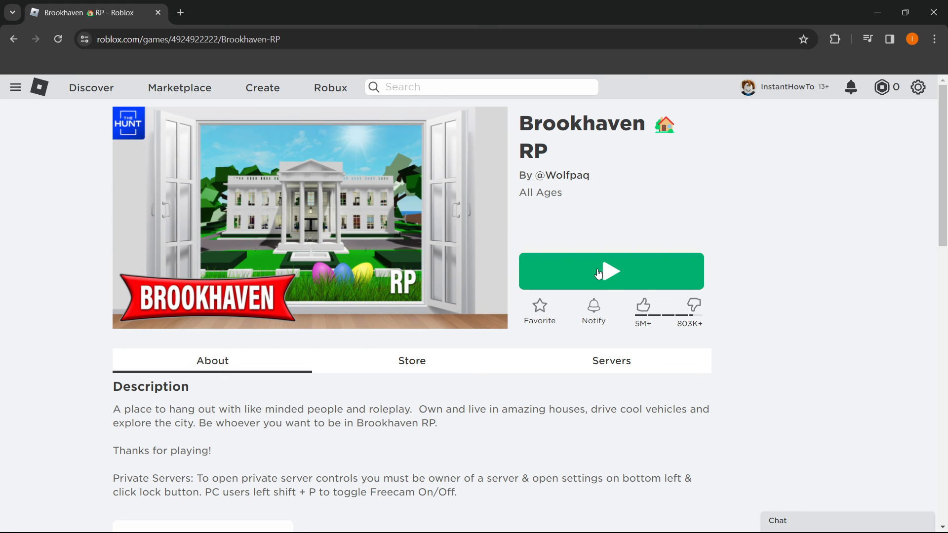
{"action": "mouse_move", "coordinate": [569, 226]}
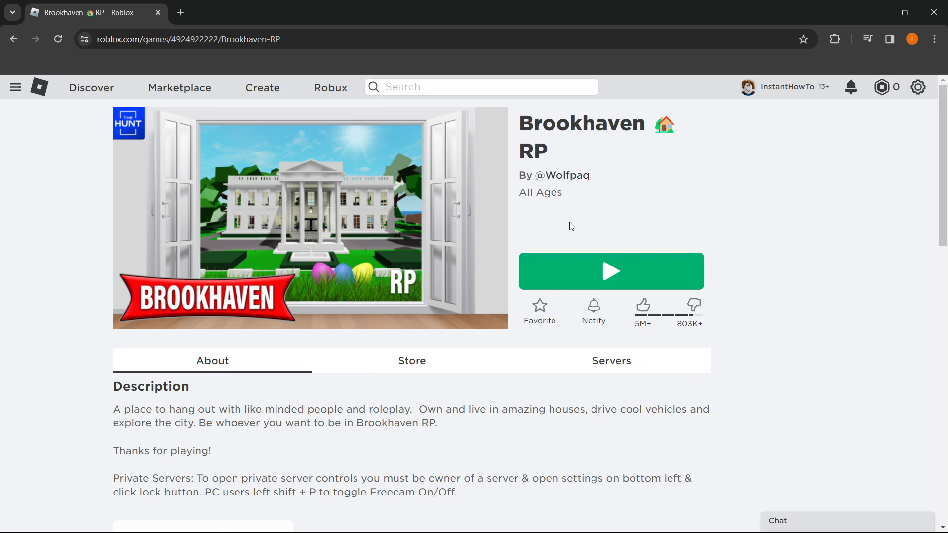